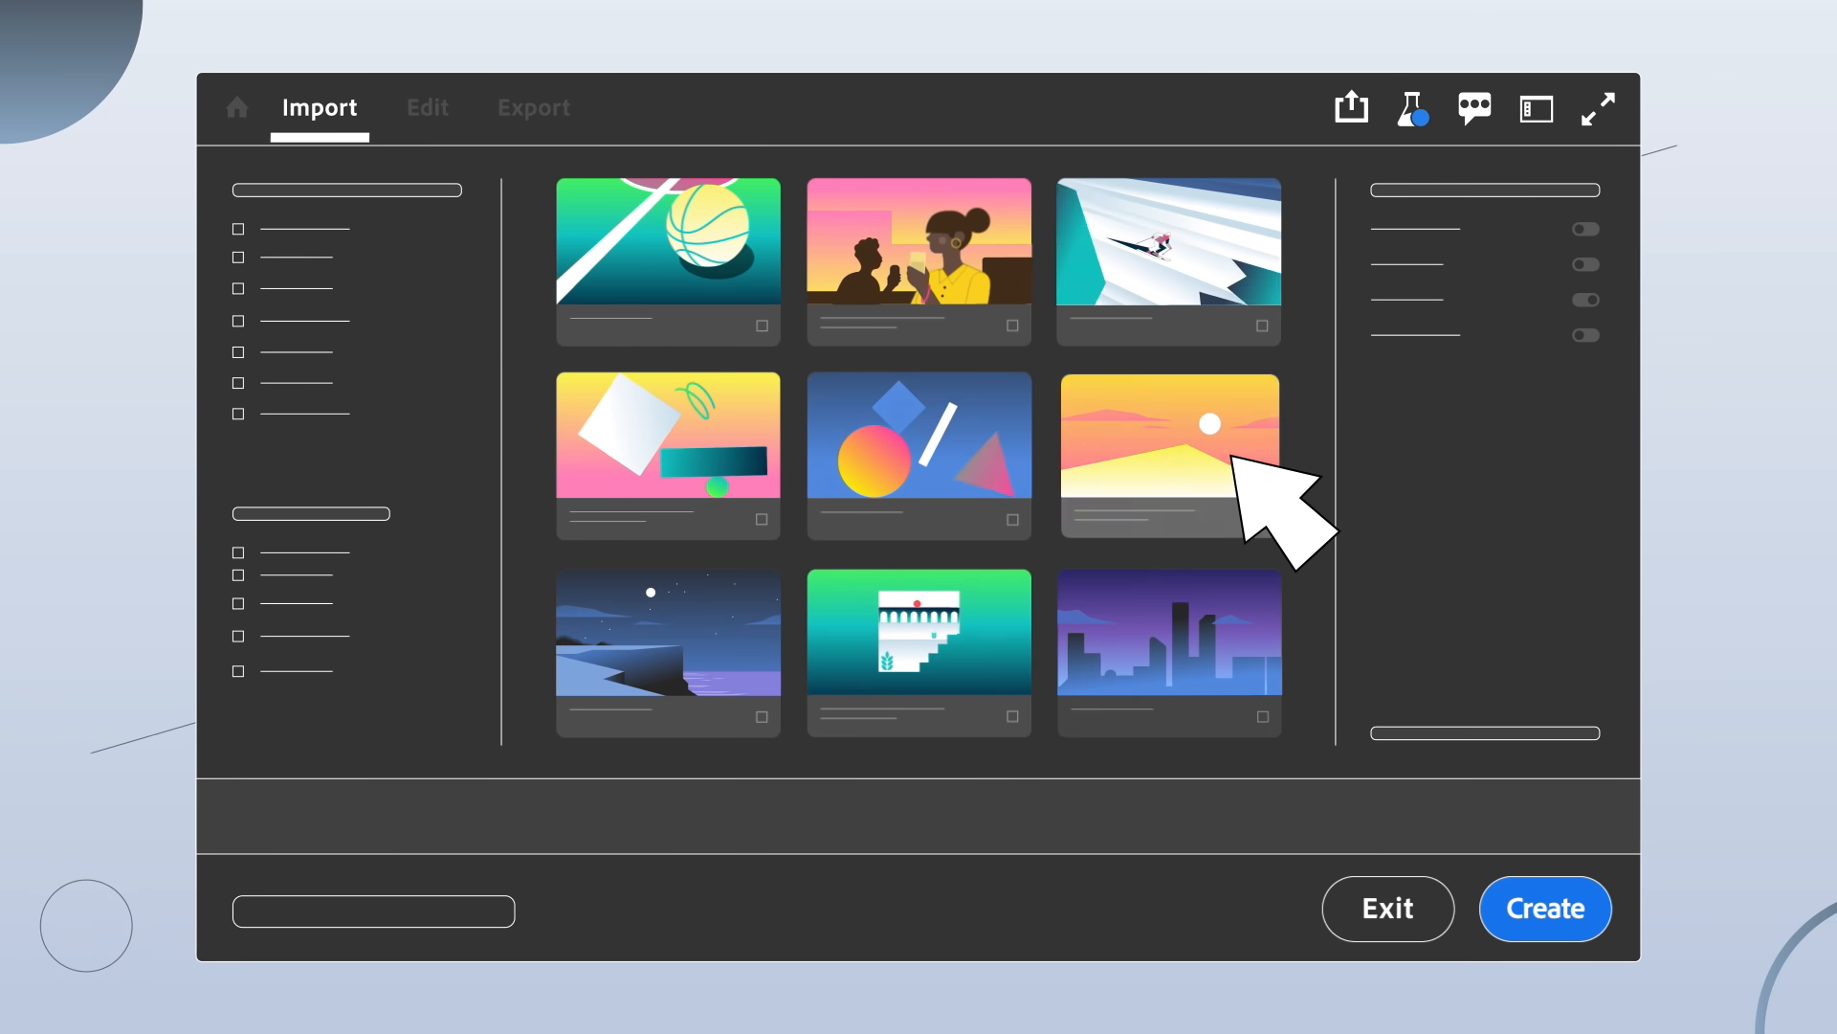
Mark the sunset clip and the city skyline clip for import
left_click(1168, 651)
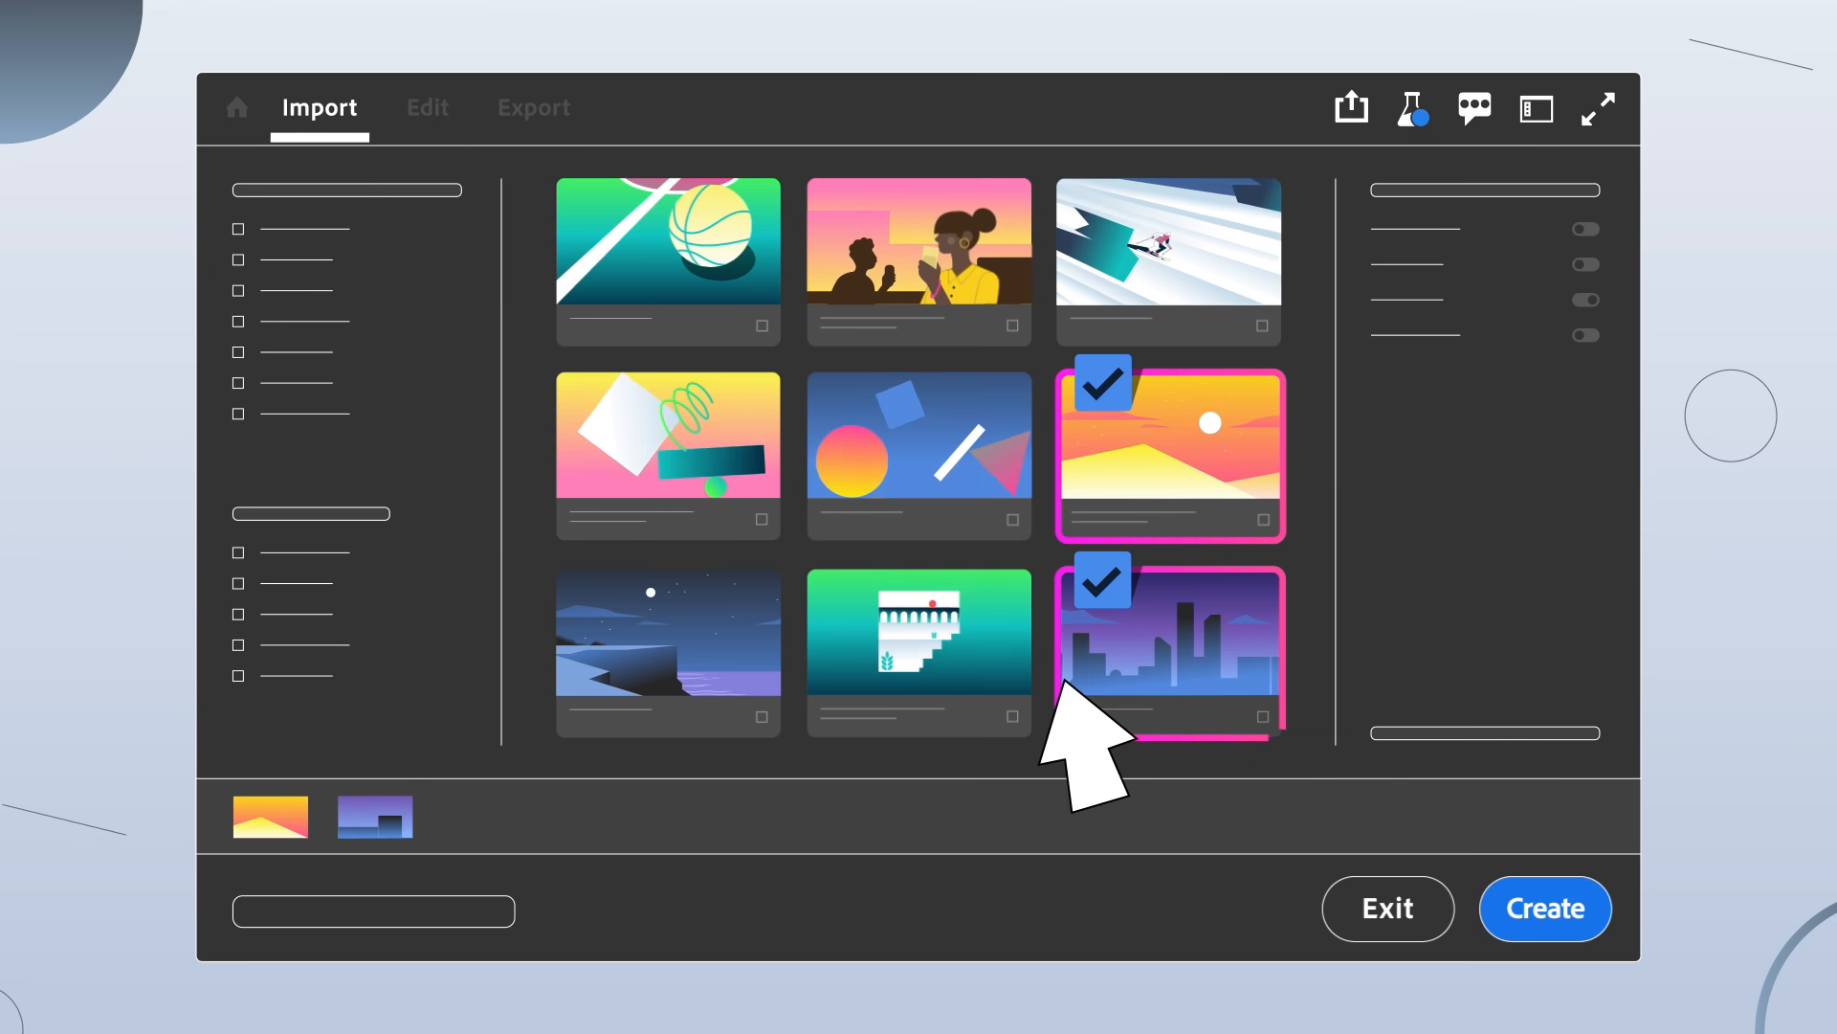
left_click(668, 650)
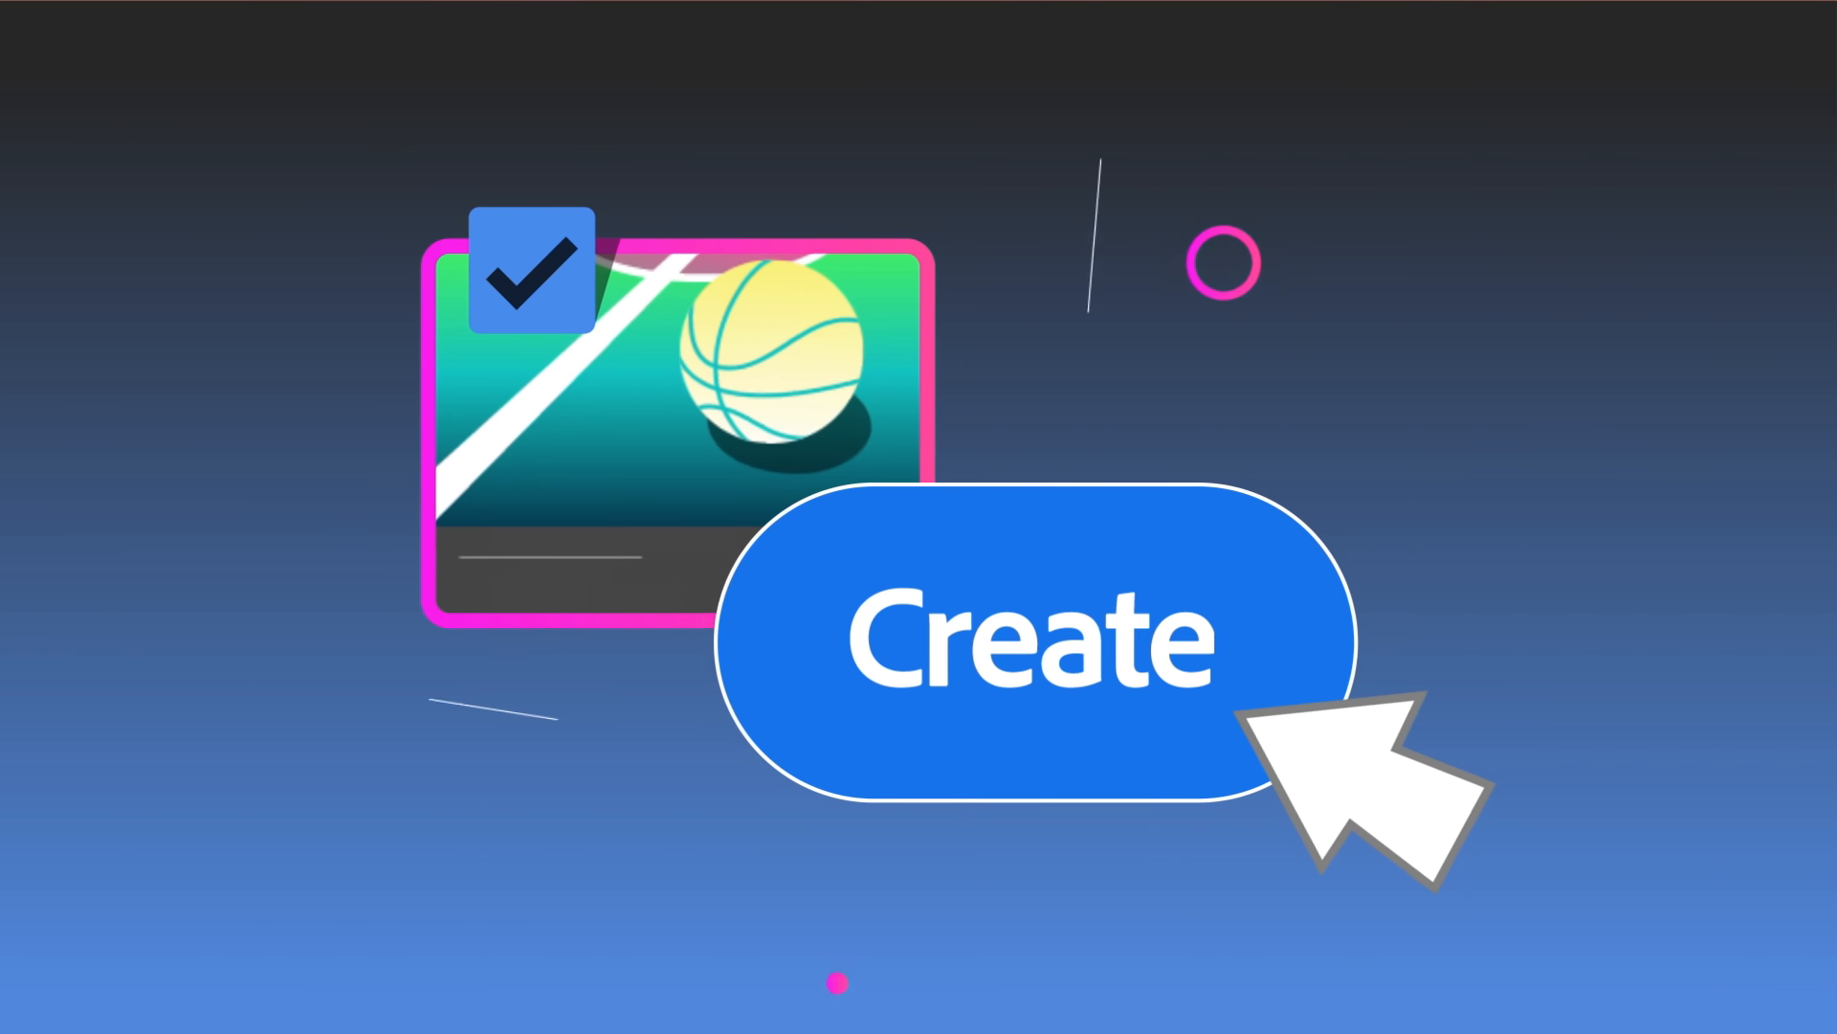
Create a new project from the checked basketball clip
left_click(1032, 639)
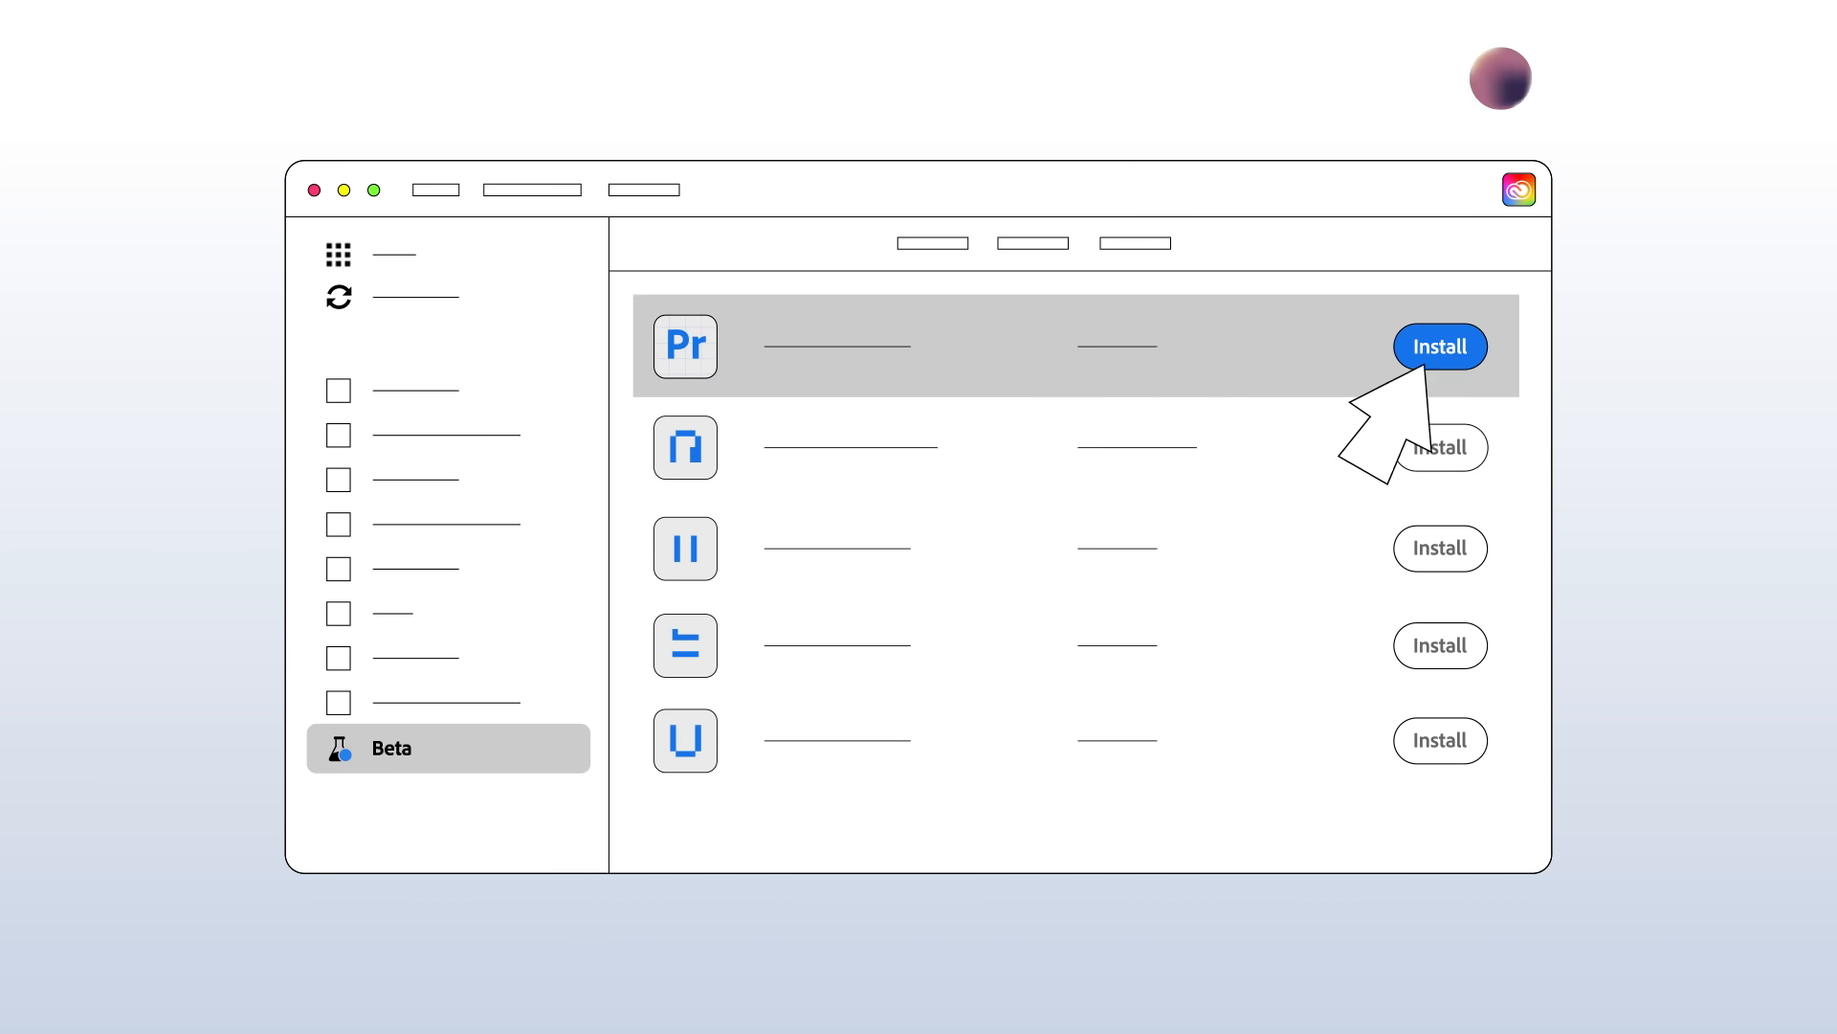
Start installing the Premiere Pro beta from the Beta apps list
left_click(1440, 346)
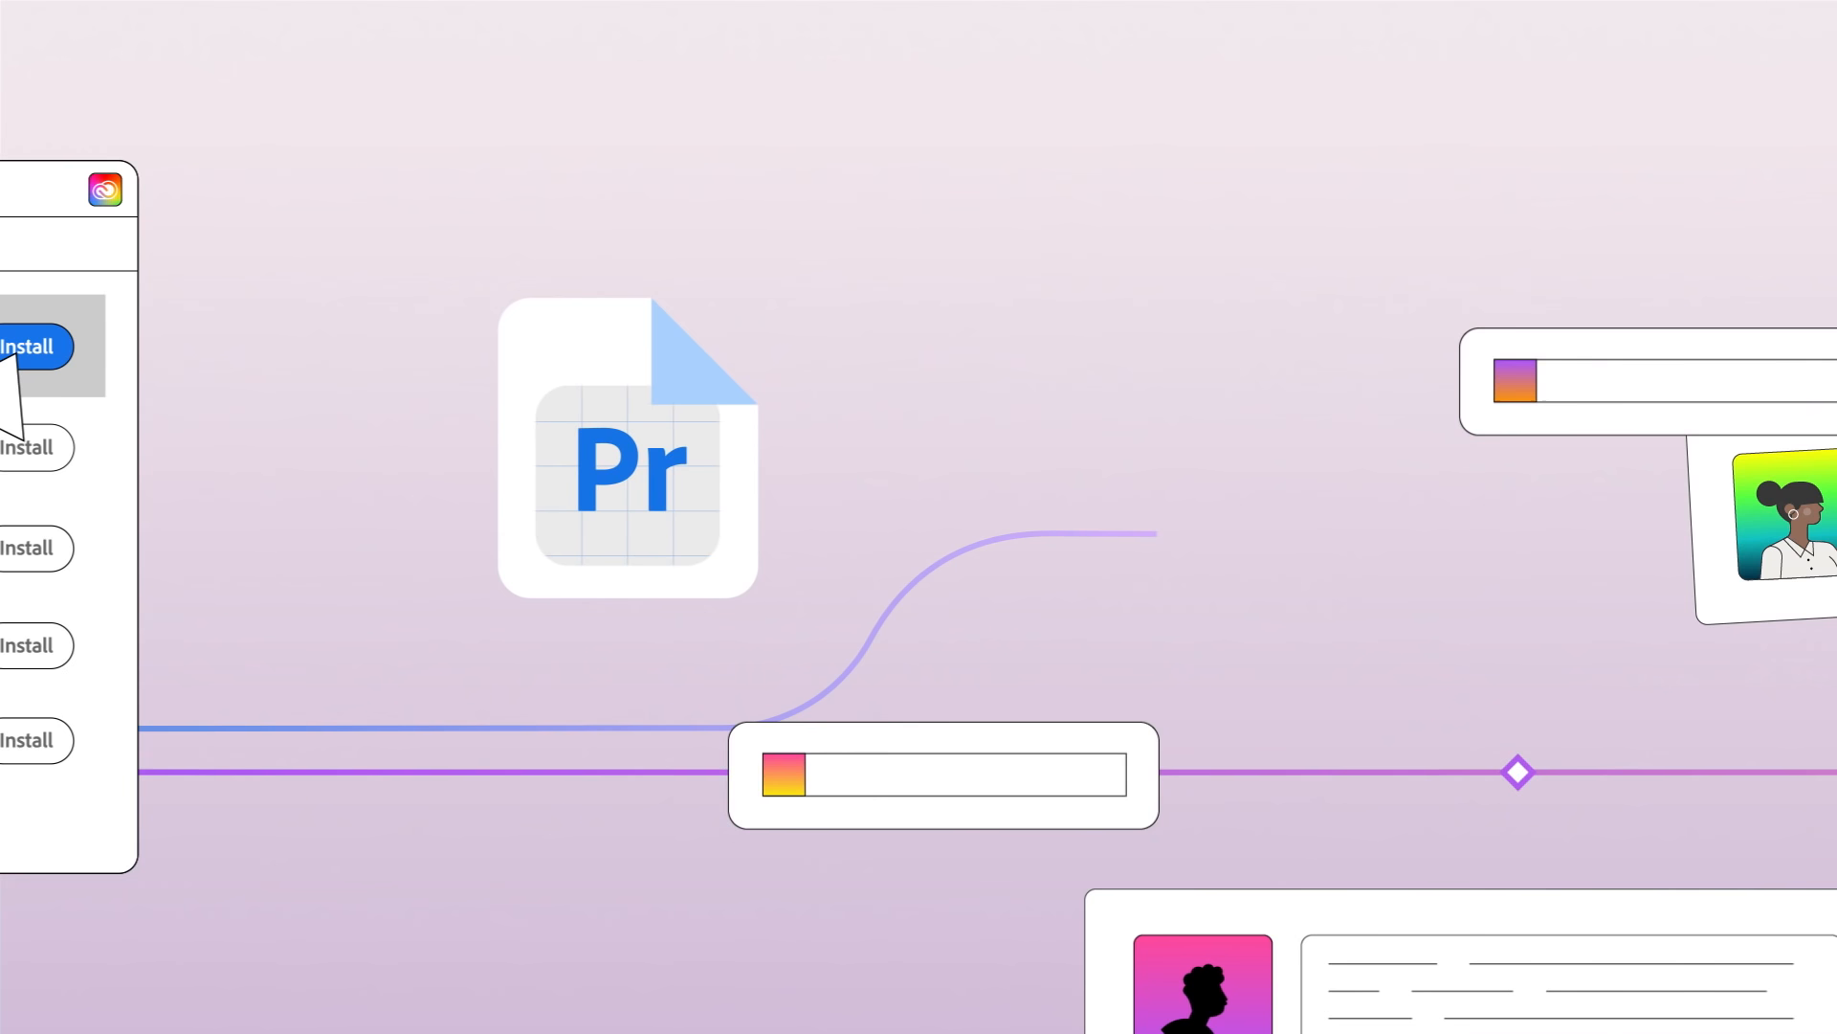